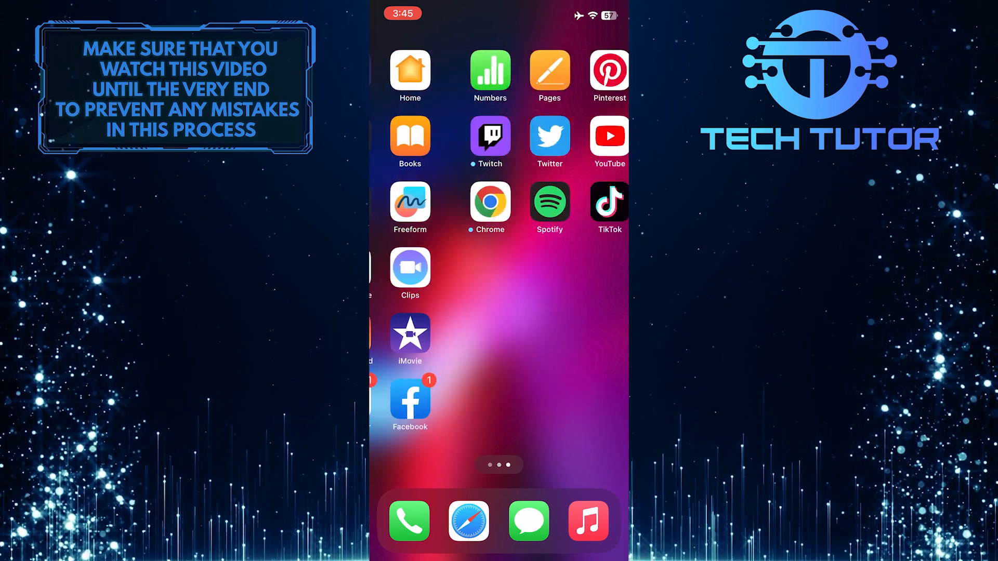
Launch TikTok from the home screen into its For You feed
{"action": "left_click", "coordinate": [608, 203]}
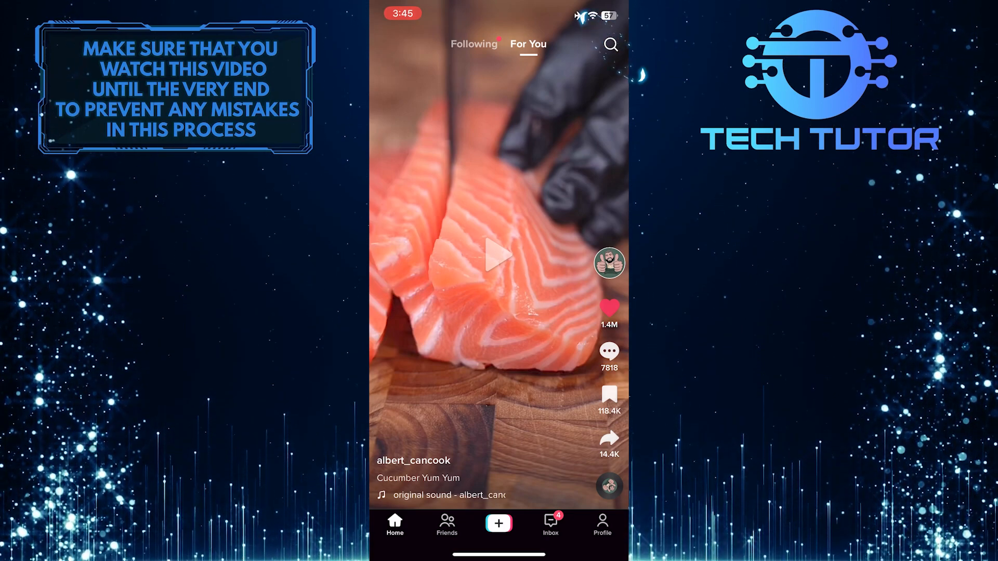
Run a TikTok search for "My 2022" to list its Top video results
{"action": "left_click", "coordinate": [610, 44]}
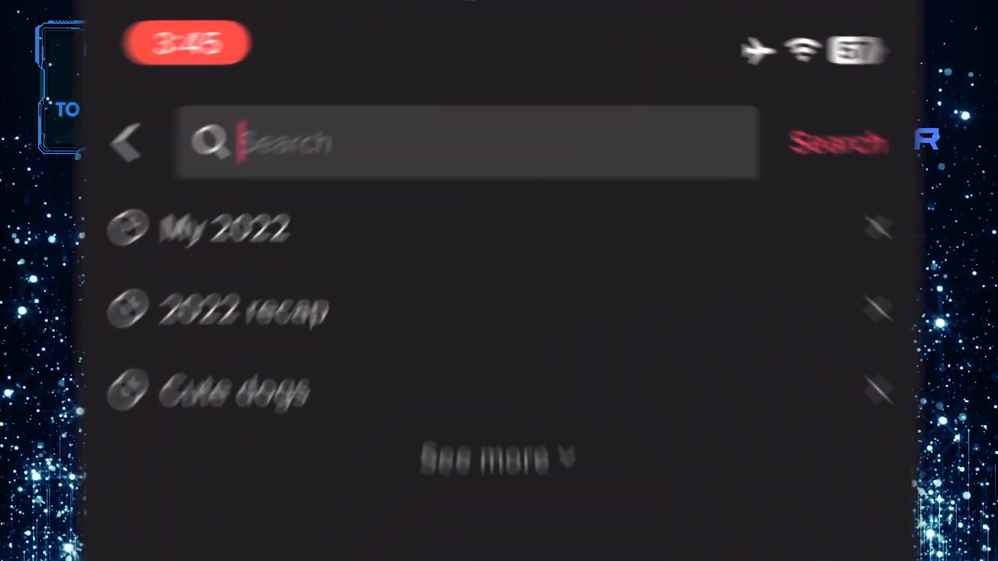
{"action": "type", "text": "My"}
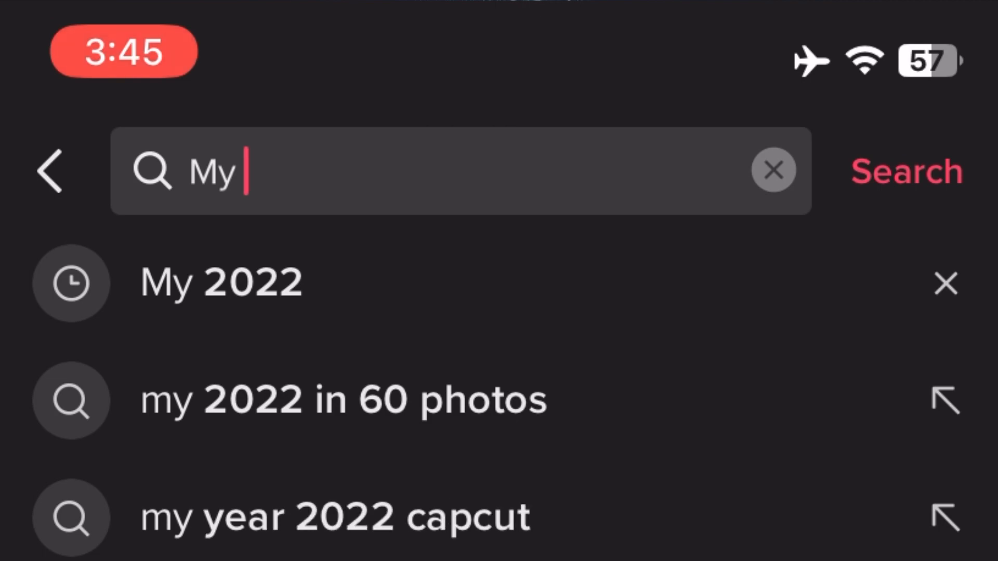
{"action": "type", "text": "2022"}
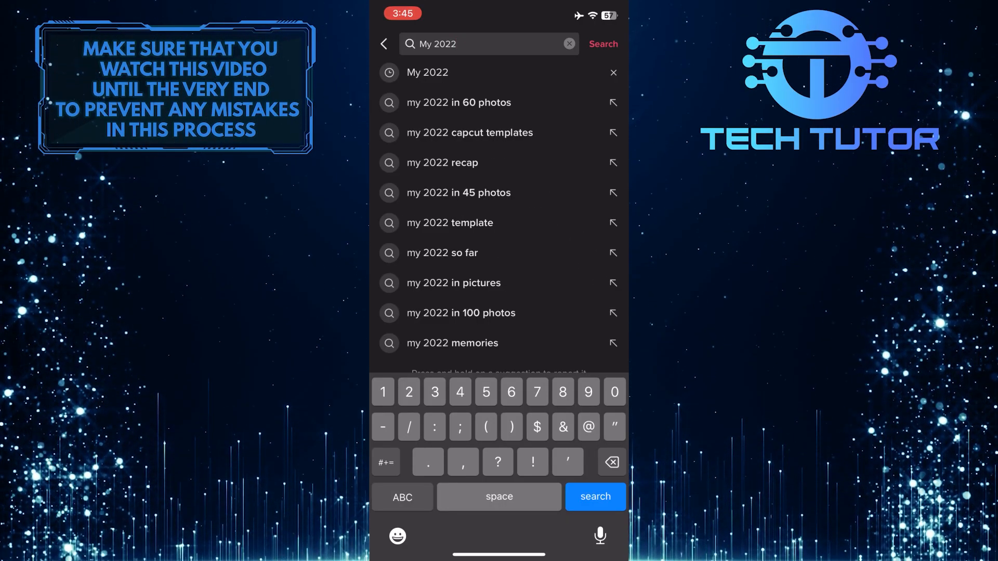
{"action": "left_click", "coordinate": [593, 44]}
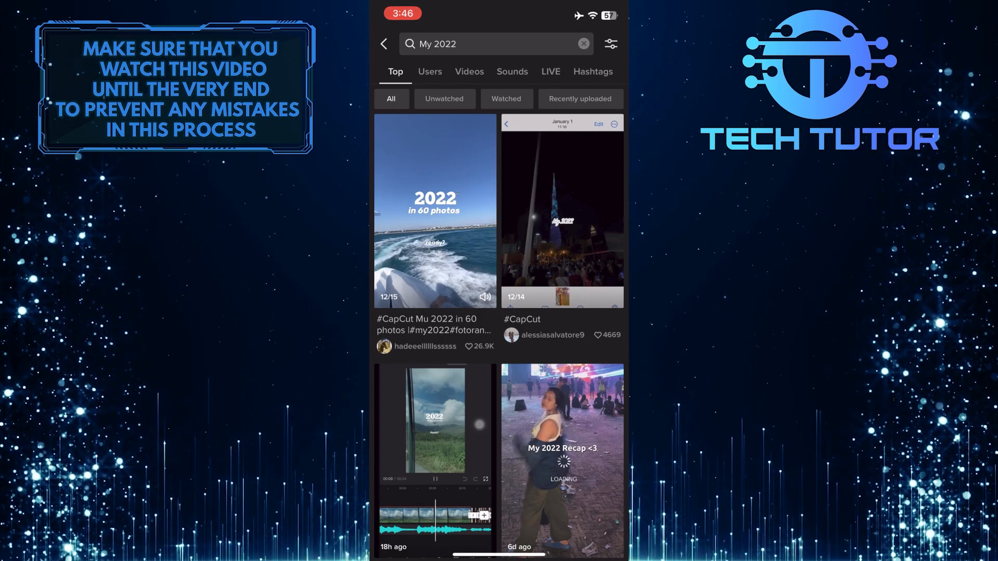
Start the '2022 in 60 photos' video's CapCut template so its 61-clip picker appears
{"action": "left_click", "coordinate": [434, 212]}
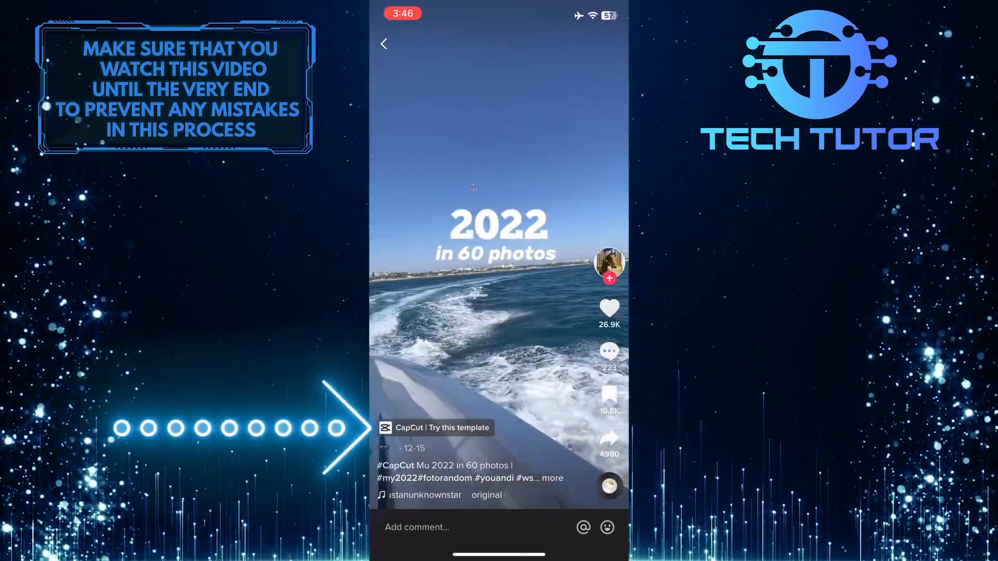
{"action": "left_click", "coordinate": [435, 427]}
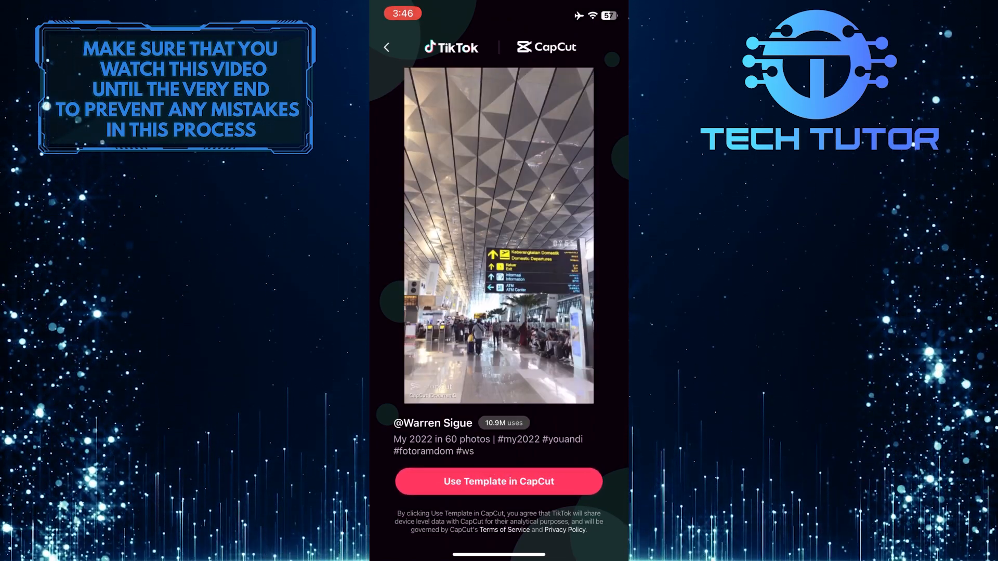
{"action": "left_click", "coordinate": [497, 481]}
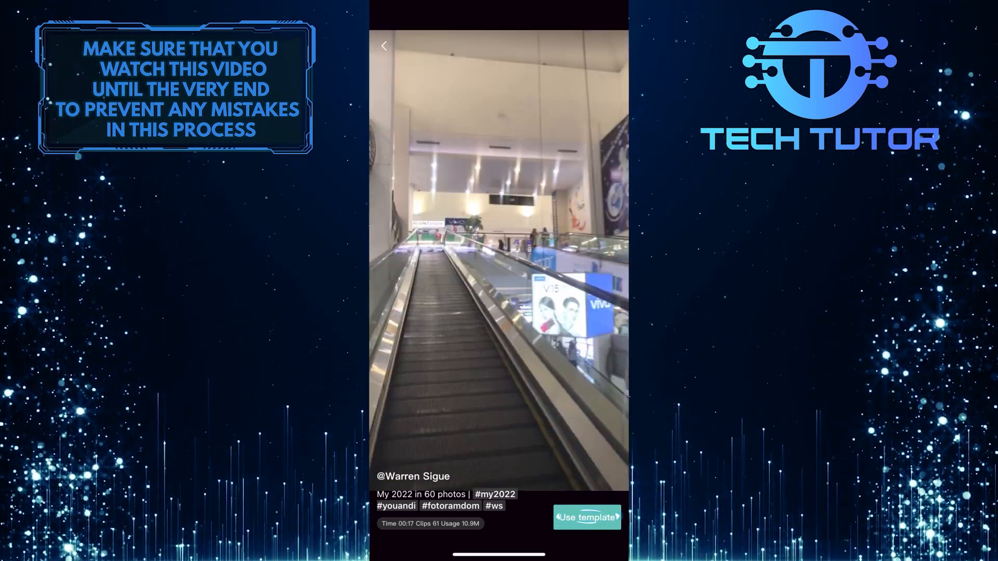
{"action": "left_click", "coordinate": [585, 516]}
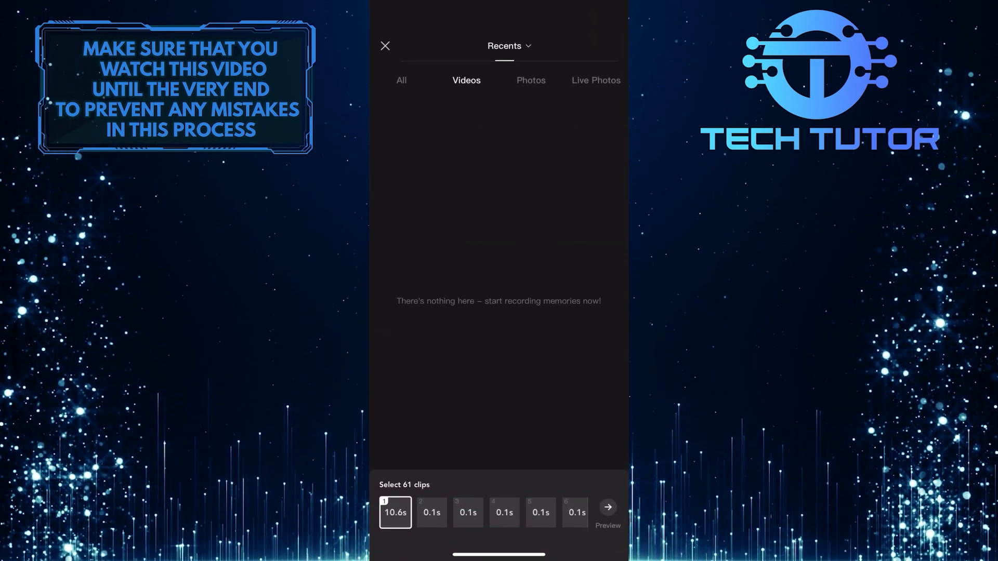
Pick gallery photos, starting with the ferris wheel shot, until all 61 slots are filled
{"action": "left_click", "coordinate": [530, 80]}
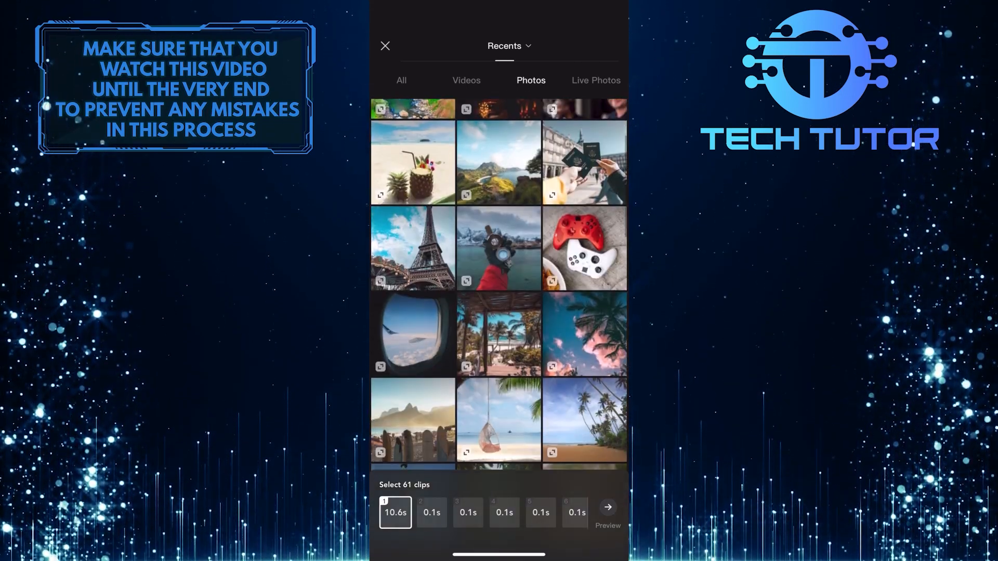
{"action": "scroll", "scroll_direction": "down", "scroll_amount": 3}
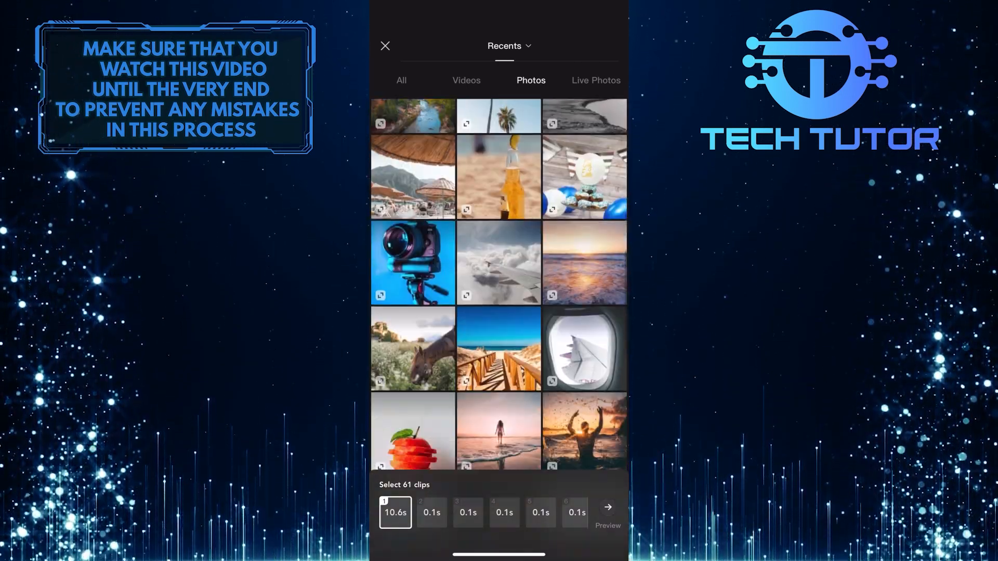
{"action": "scroll", "scroll_direction": "down", "scroll_amount": 3}
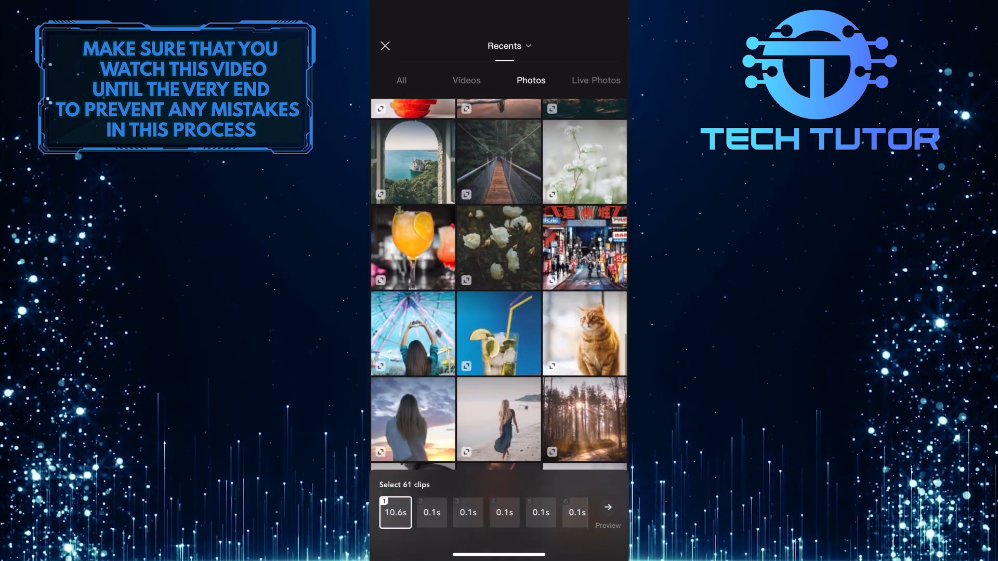
{"action": "left_click", "coordinate": [413, 333]}
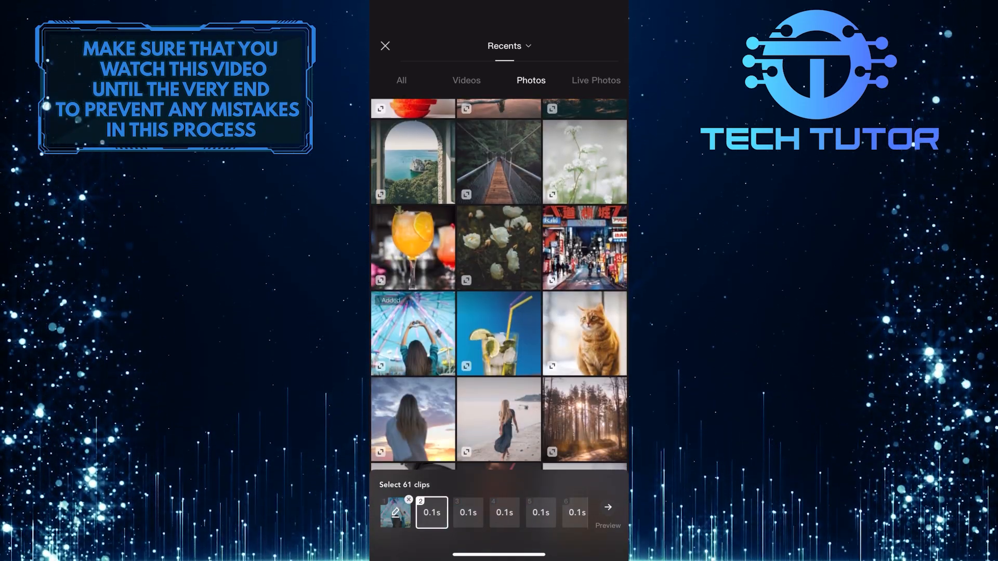
{"action": "scroll", "scroll_direction": "down", "scroll_amount": 3}
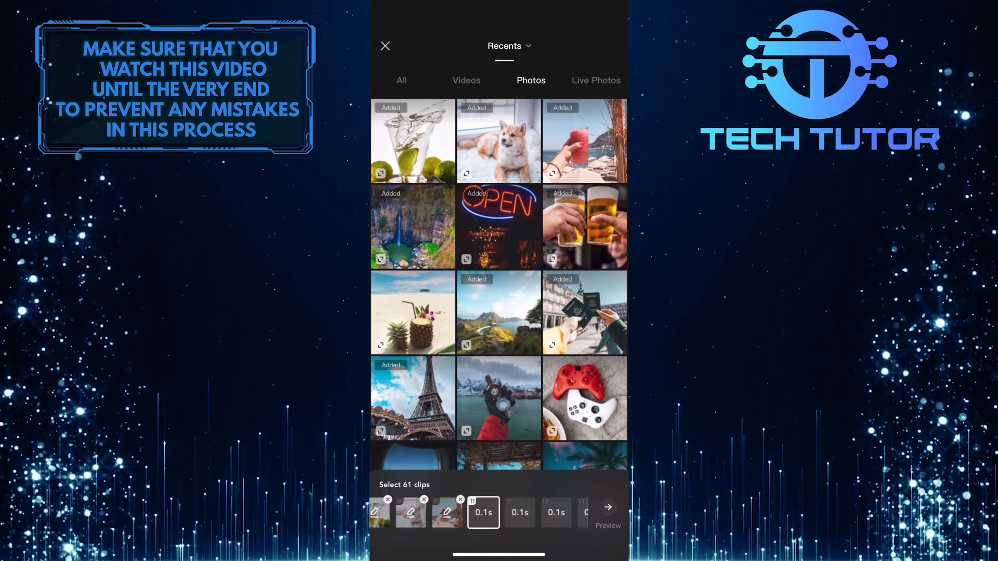
{"action": "scroll", "scroll_direction": "down", "scroll_amount": 3}
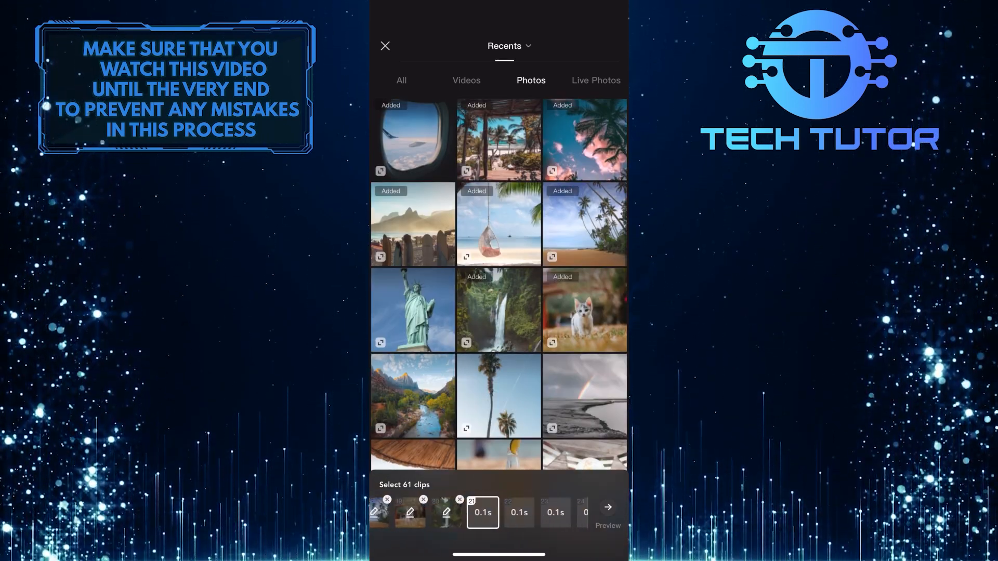
{"action": "scroll", "scroll_direction": "down", "scroll_amount": 3}
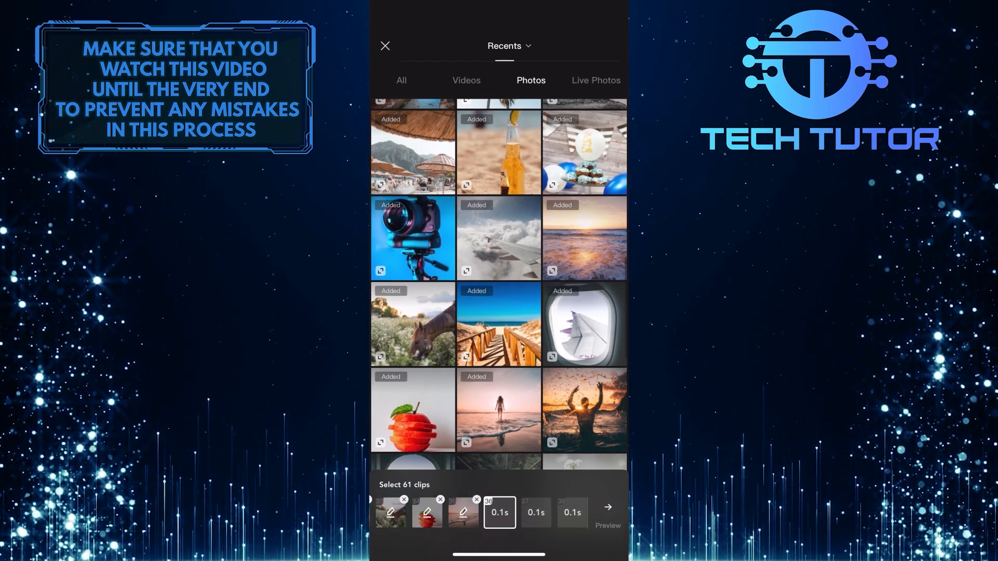
{"action": "scroll", "scroll_direction": "down", "scroll_amount": 3}
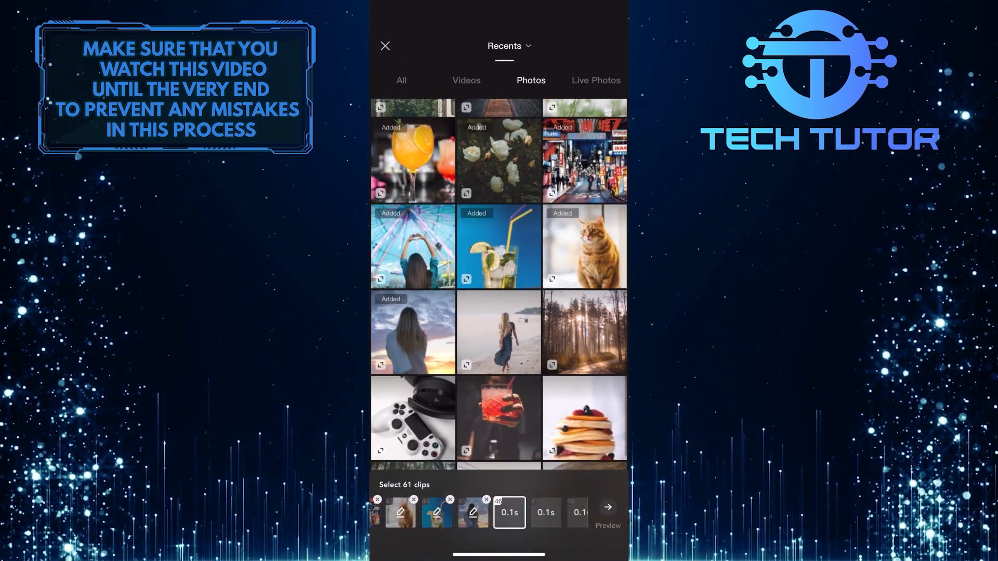
{"action": "scroll", "scroll_direction": "down", "scroll_amount": 3}
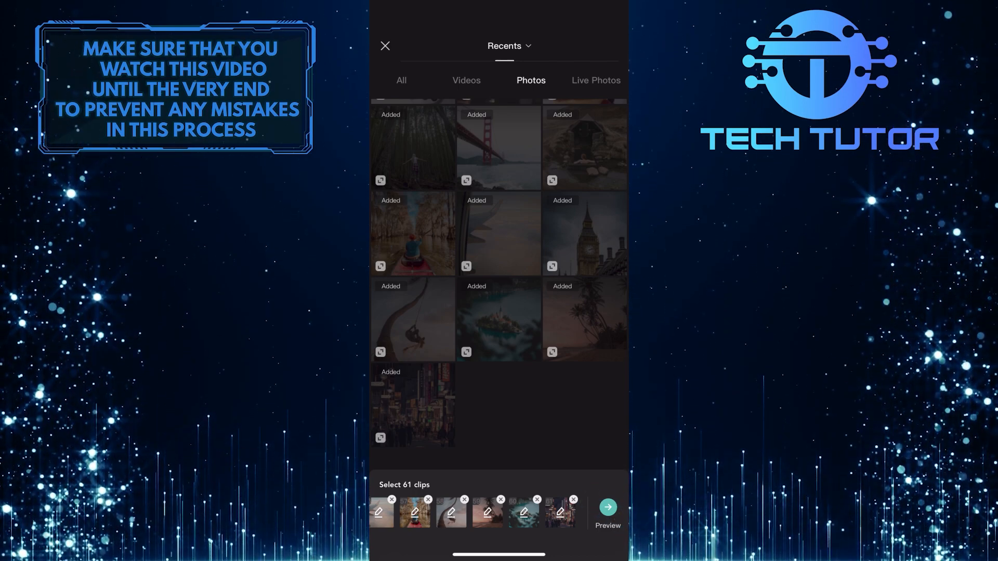
Preview and export the 61-photo video, then share it to TikTok, allowing CapCut to switch apps
{"action": "left_click", "coordinate": [605, 508]}
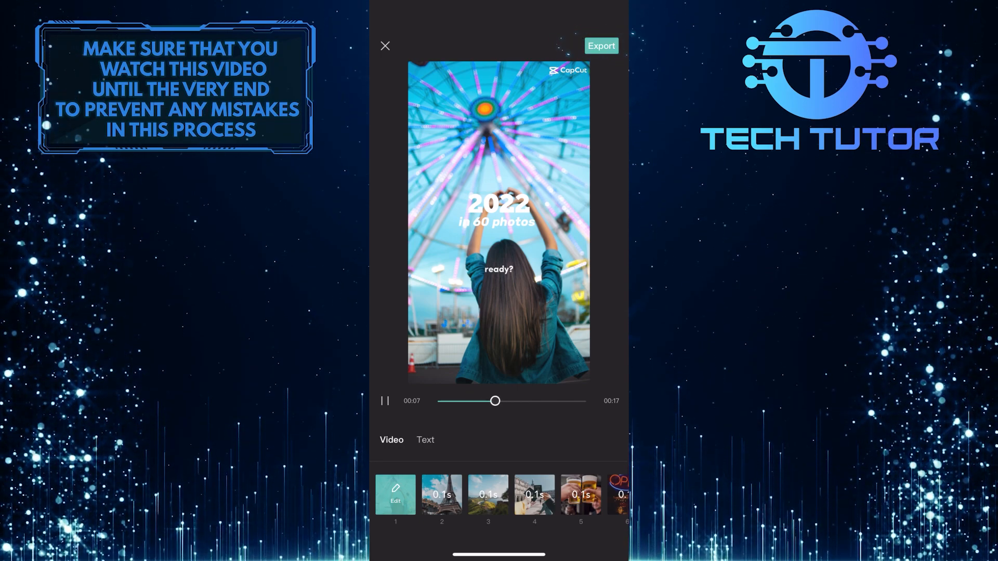
{"action": "left_click", "coordinate": [599, 45]}
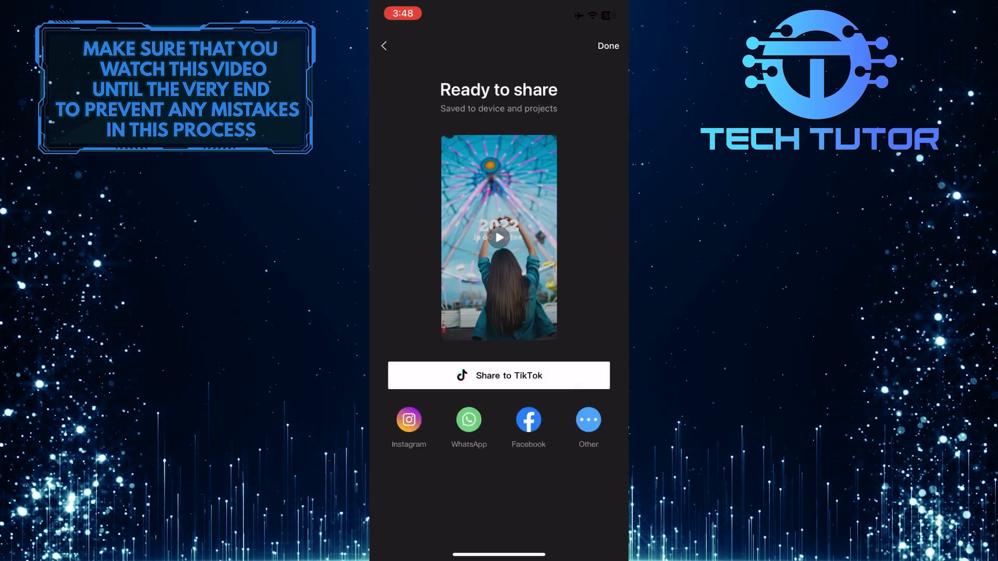
{"action": "left_click", "coordinate": [497, 375]}
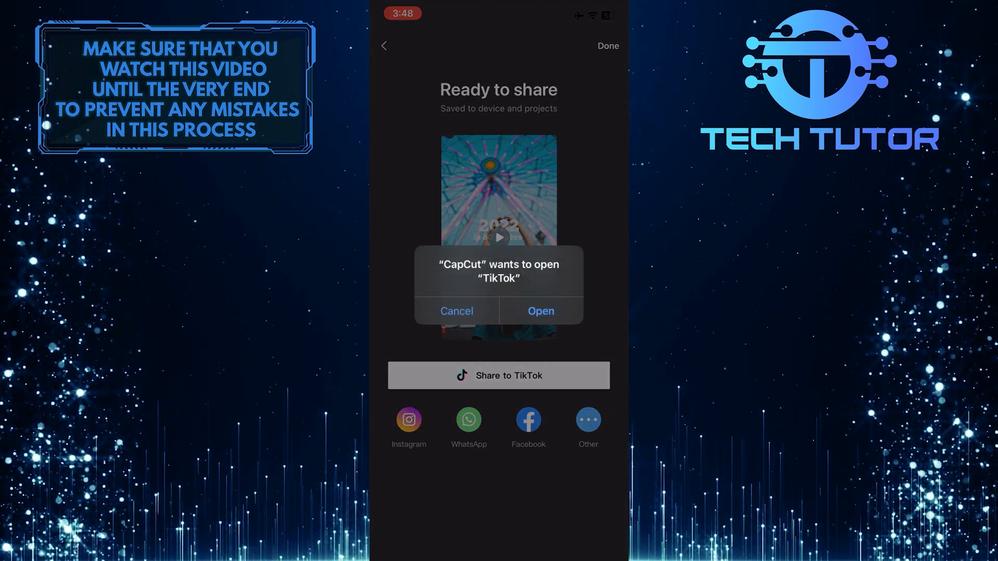
{"action": "left_click", "coordinate": [540, 311]}
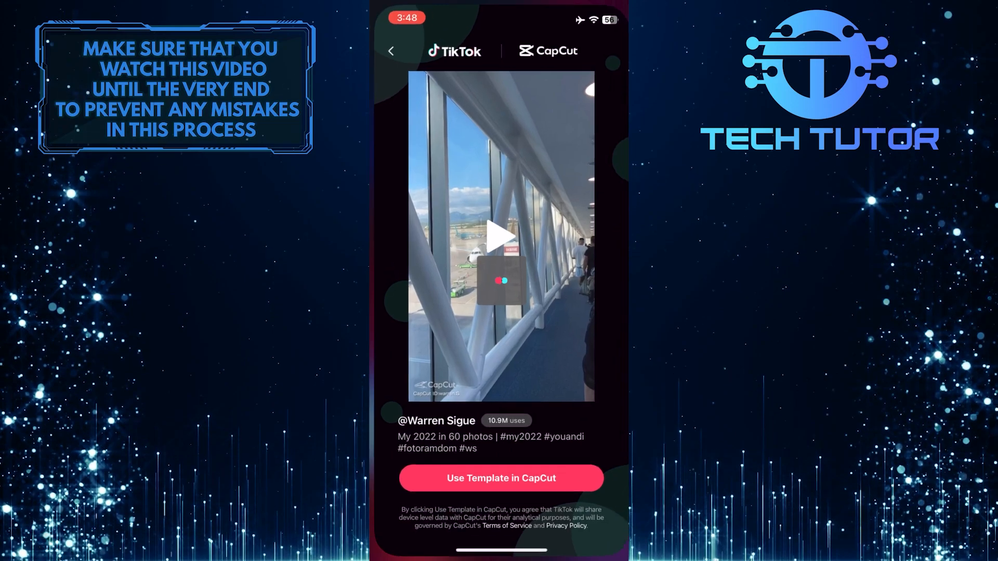
Let the shared 2022 photo video load into TikTok's post editing screen
{"action": "left_click", "coordinate": [500, 478]}
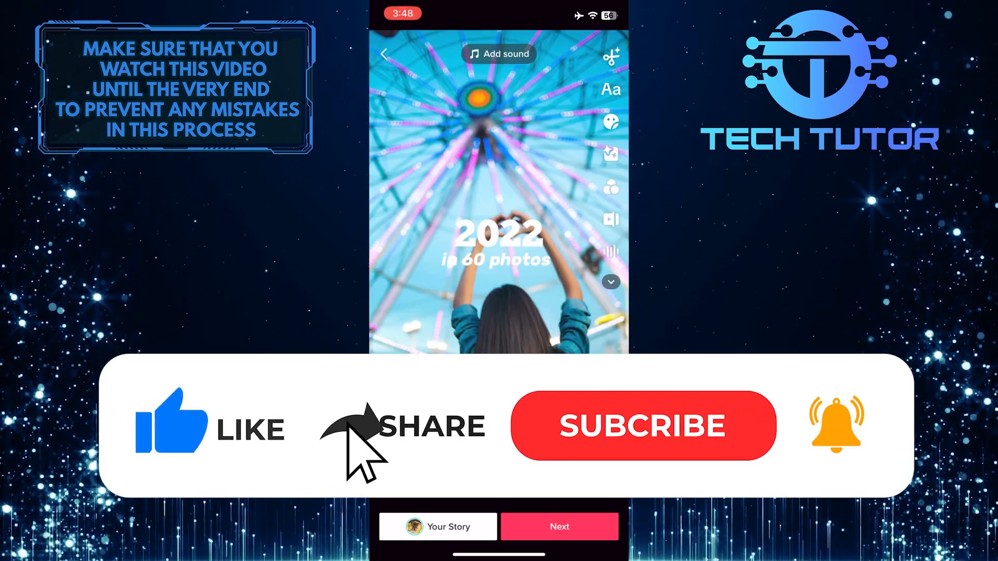
{"action": "left_click", "coordinate": [641, 425]}
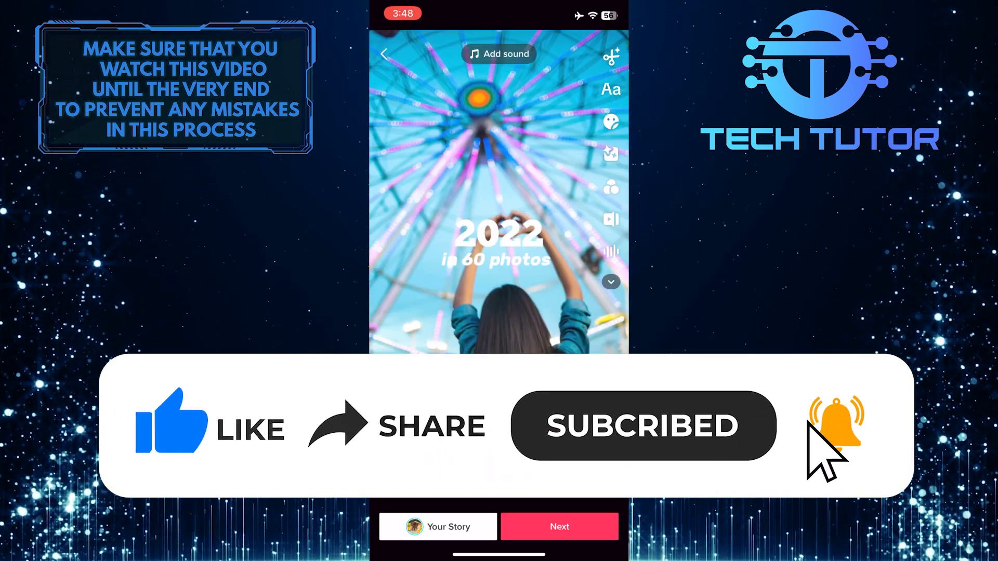